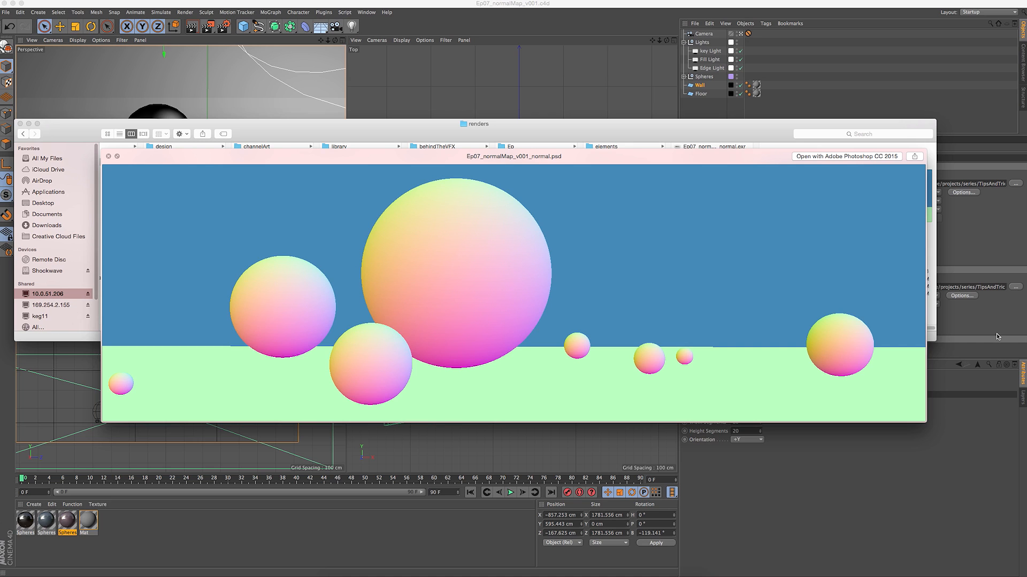
mouse_move(996, 337)
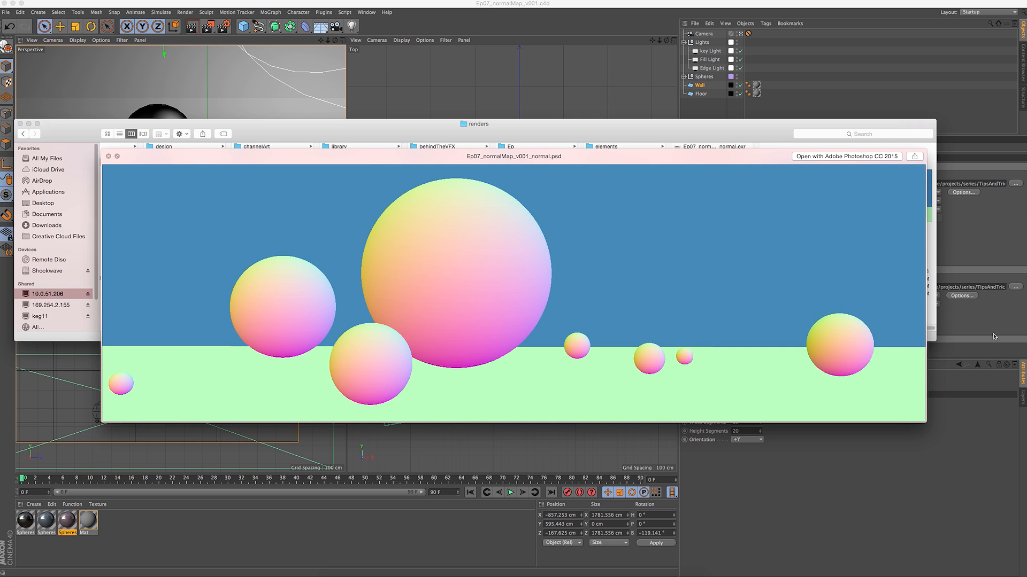
mouse_move(568, 333)
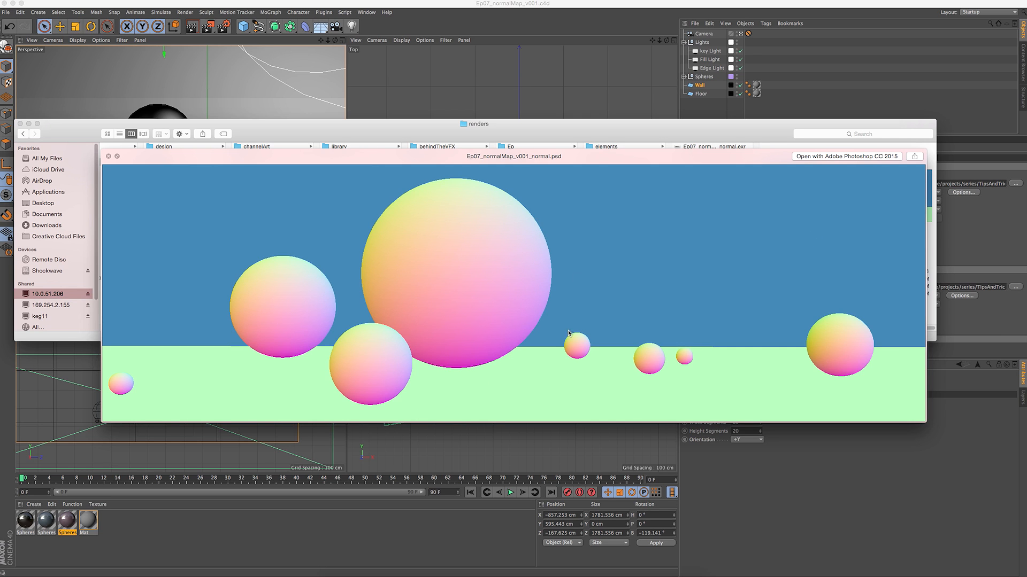
mouse_move(681, 131)
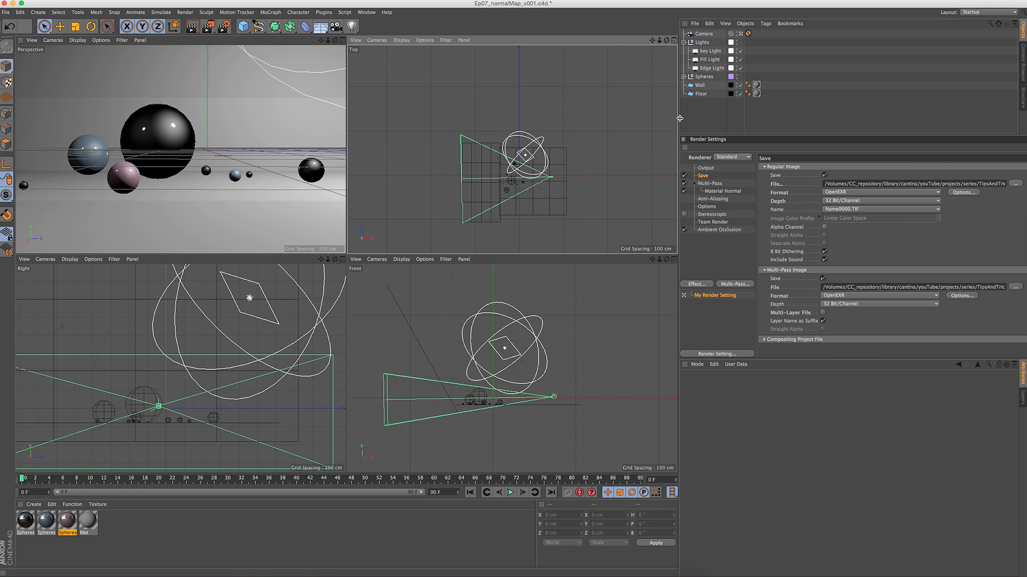
left_click(710, 59)
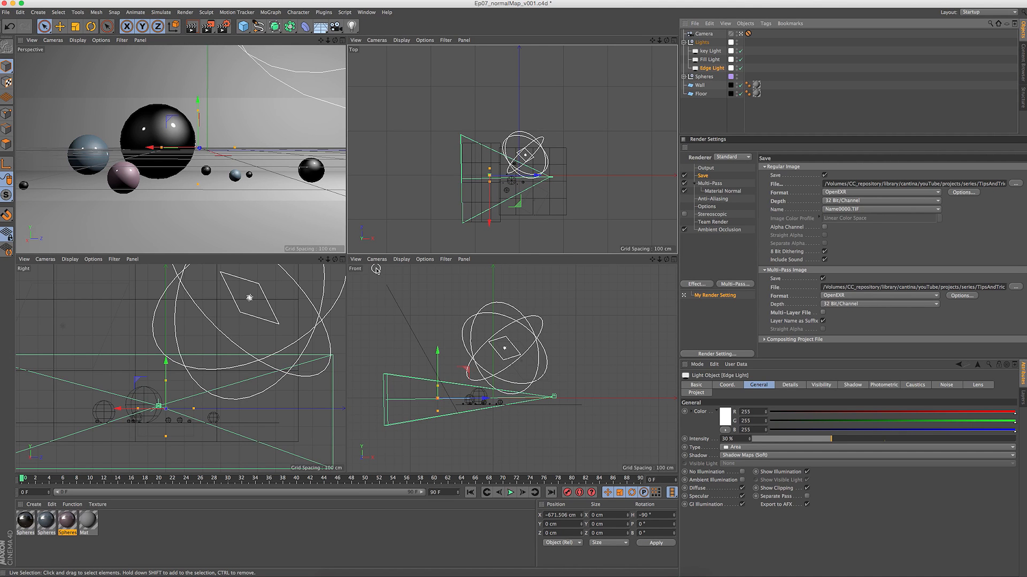
mouse_move(502, 273)
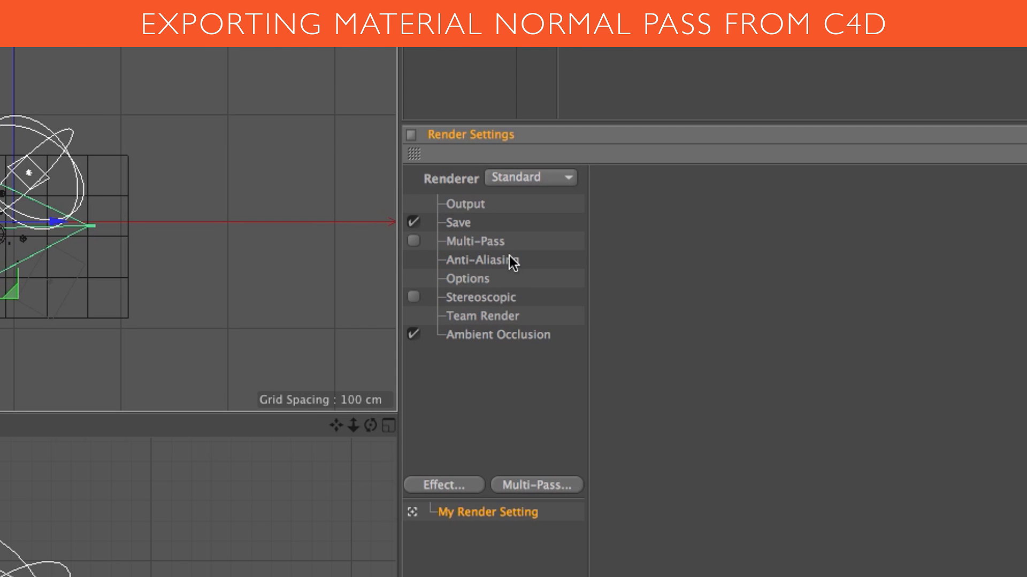
Enable Multi-Pass with a Material Normal pass and save the render as OpenEXR.
left_click(474, 240)
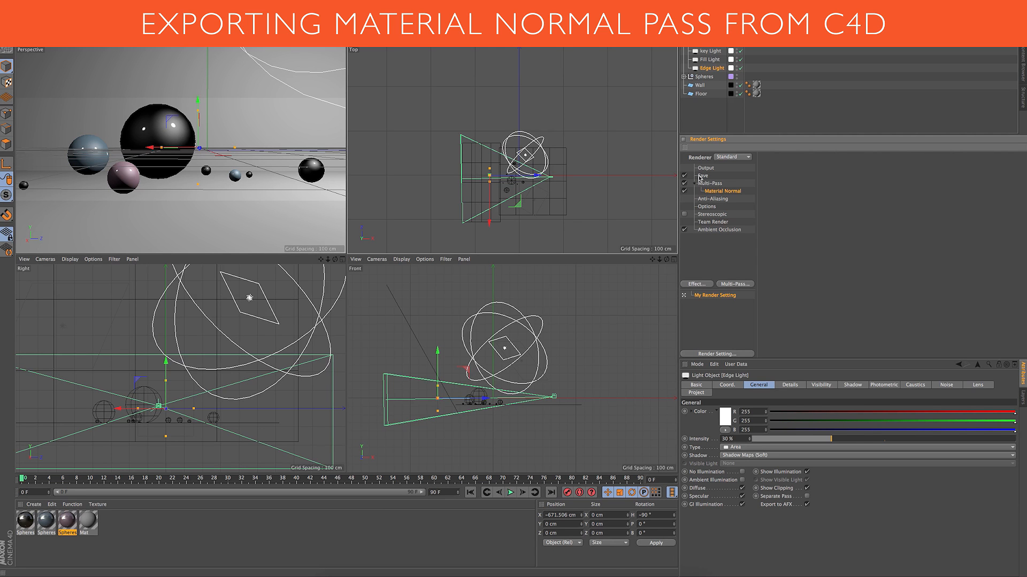
left_click(701, 174)
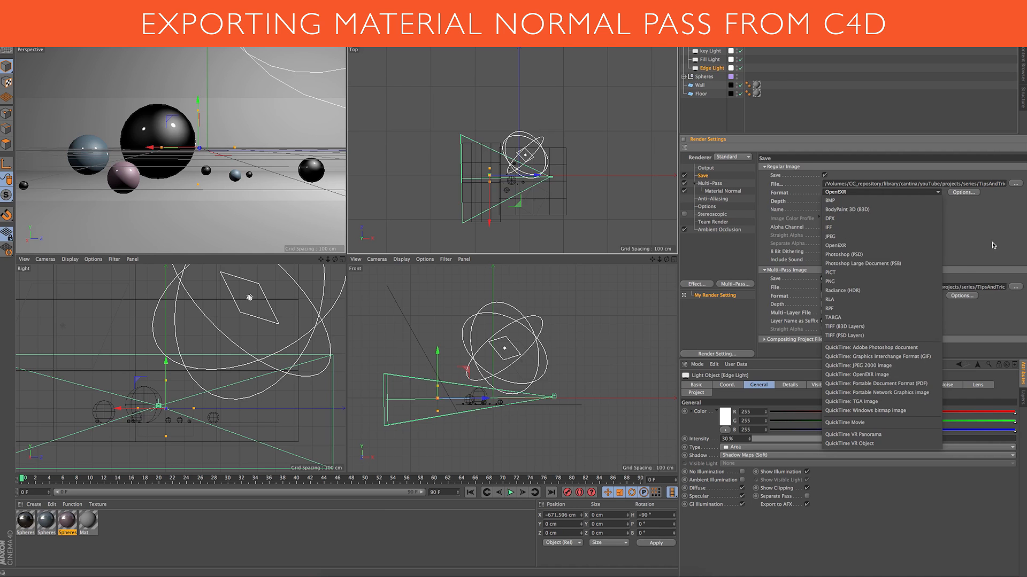
mouse_move(992, 241)
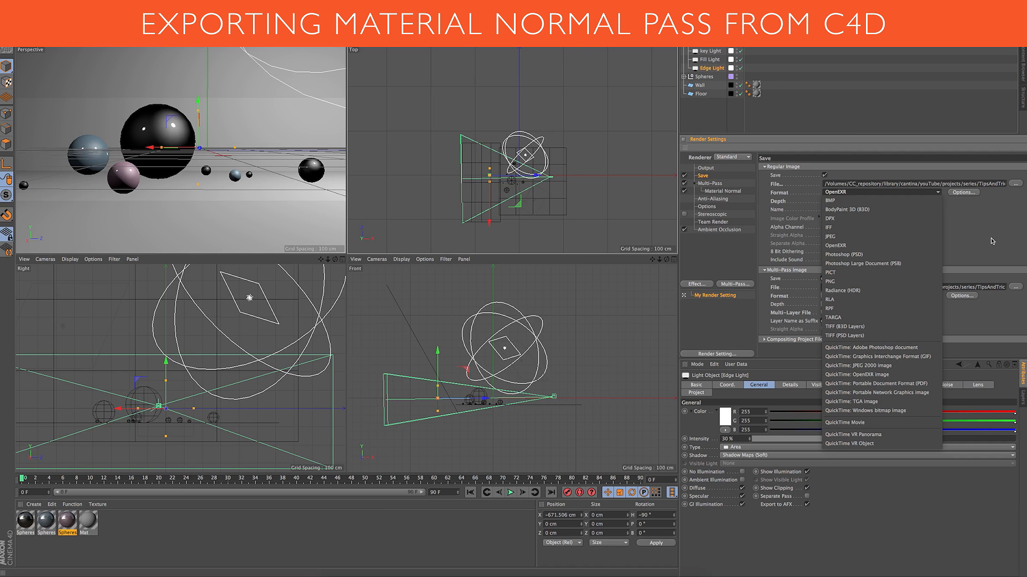
left_click(840, 245)
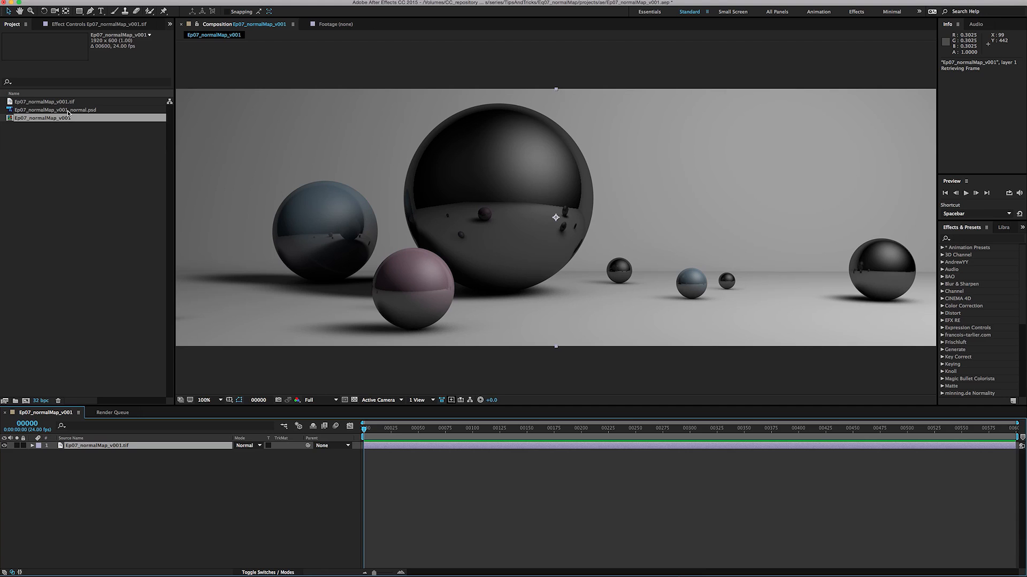
left_click(44, 101)
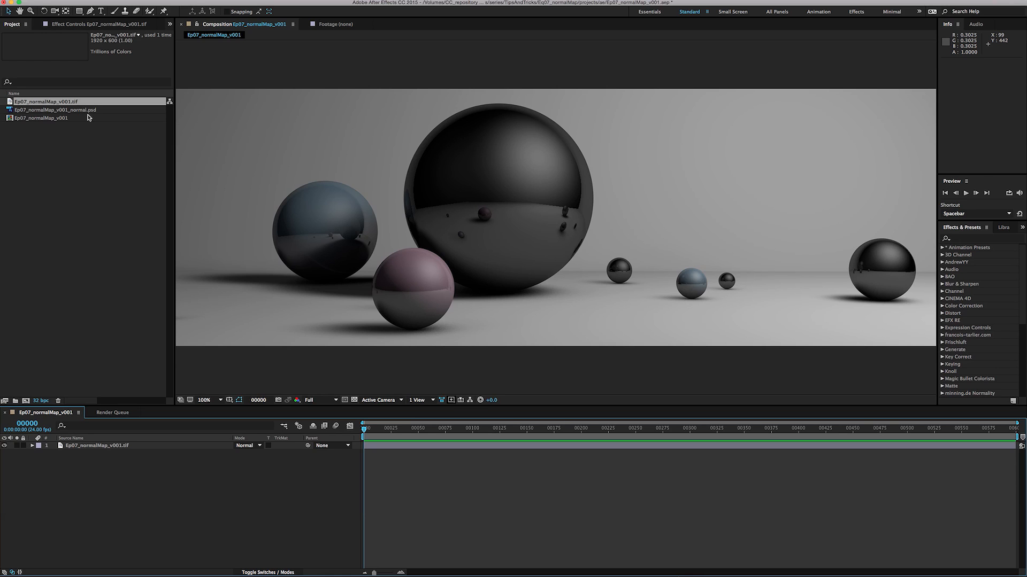
mouse_move(408, 157)
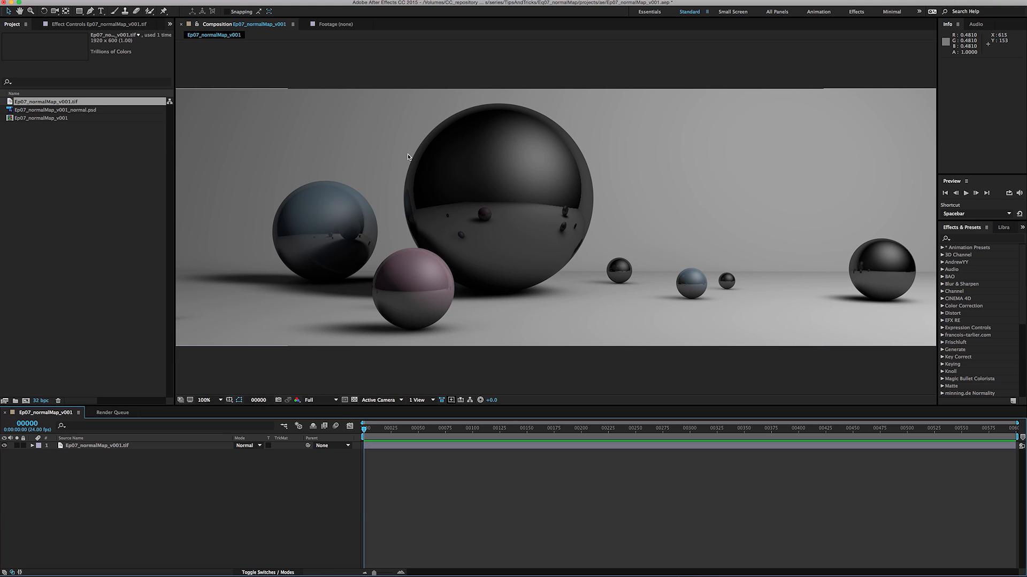
mouse_move(210, 108)
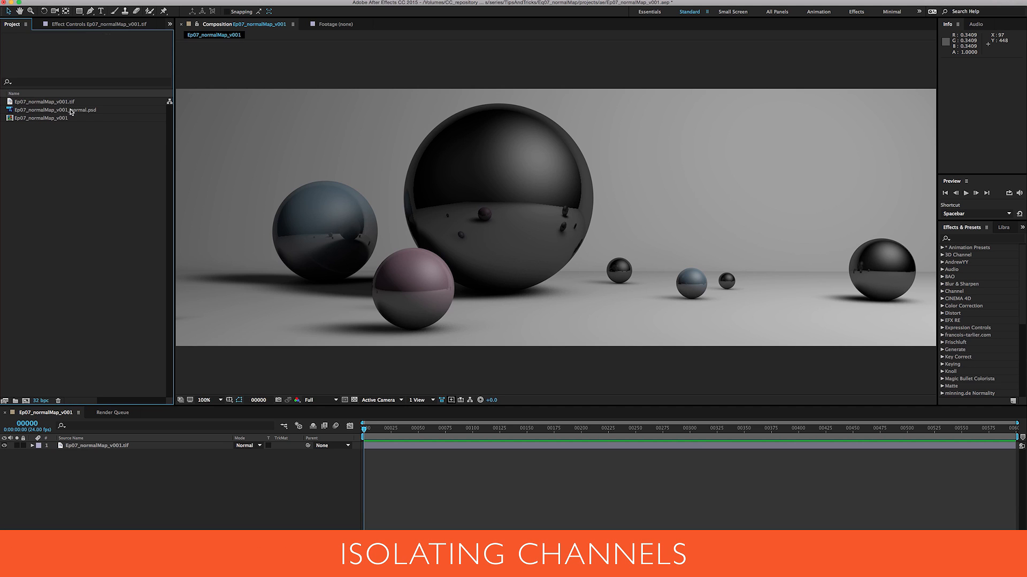
Open the normal-map PSD in its own comp and apply the Shift Channels effect.
double_click(55, 109)
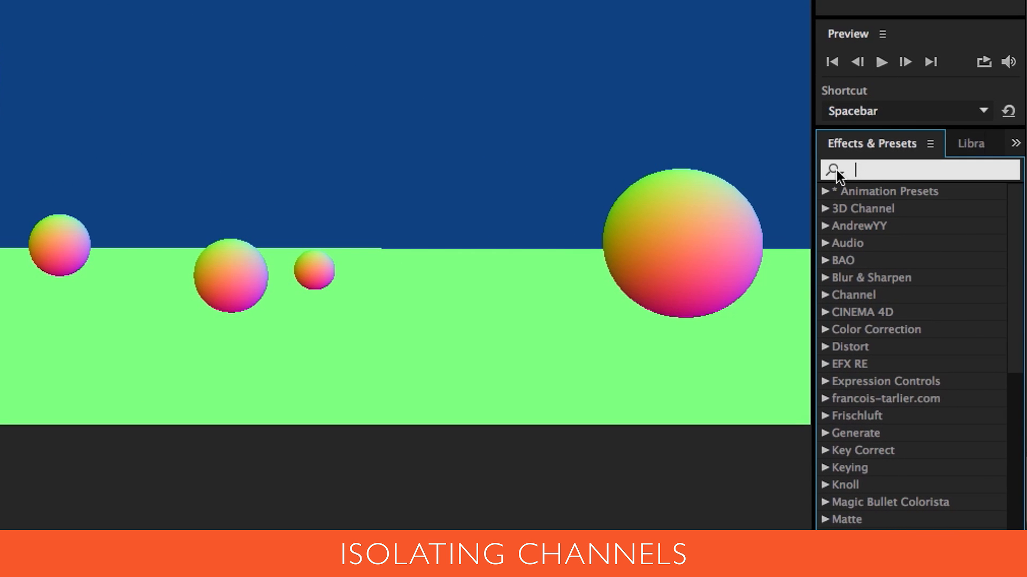
type("shift")
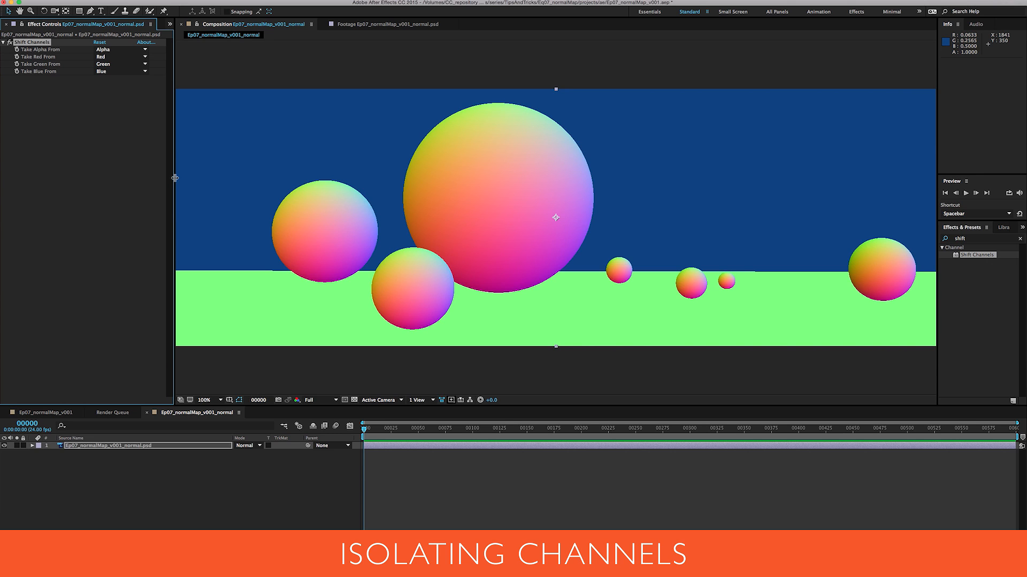
mouse_move(174, 178)
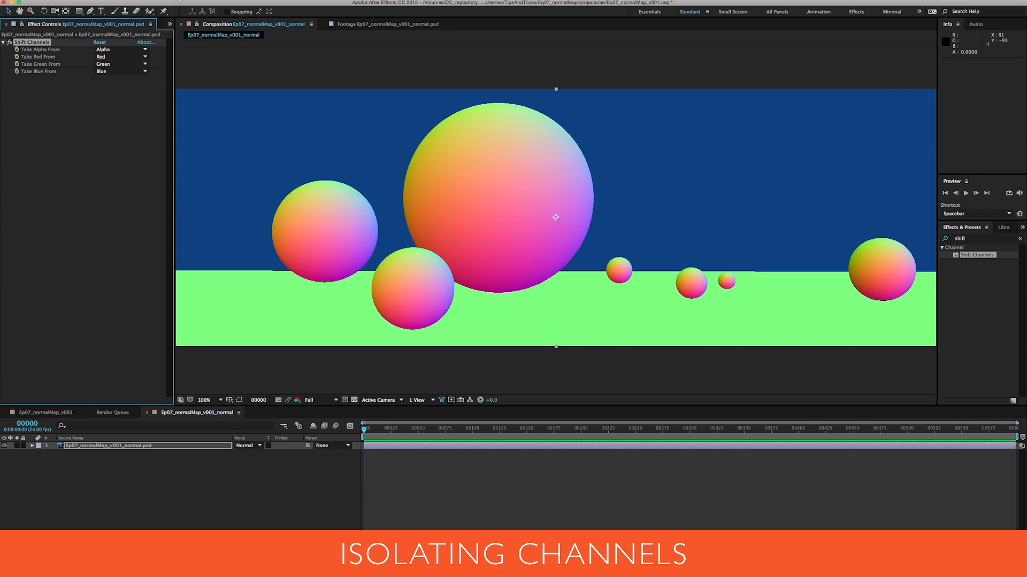
Take the green and blue channels from Red so the red channel shows as greyscale.
left_click(120, 64)
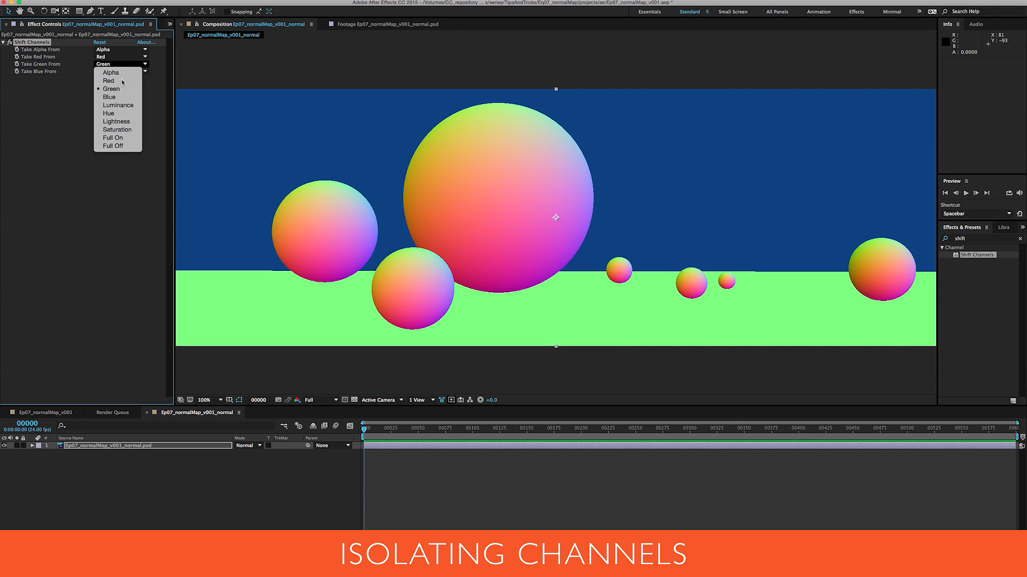
left_click(108, 89)
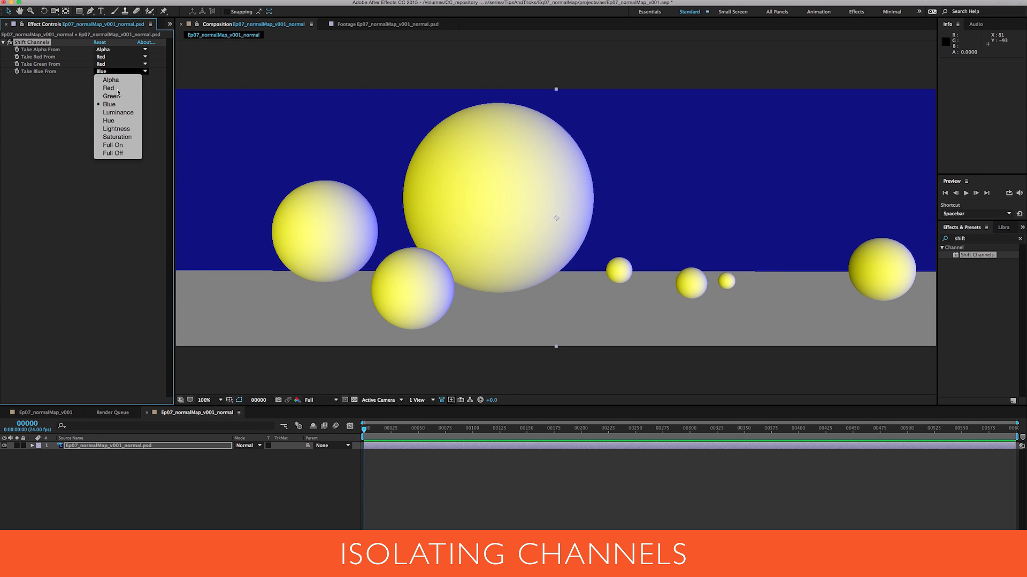
left_click(108, 87)
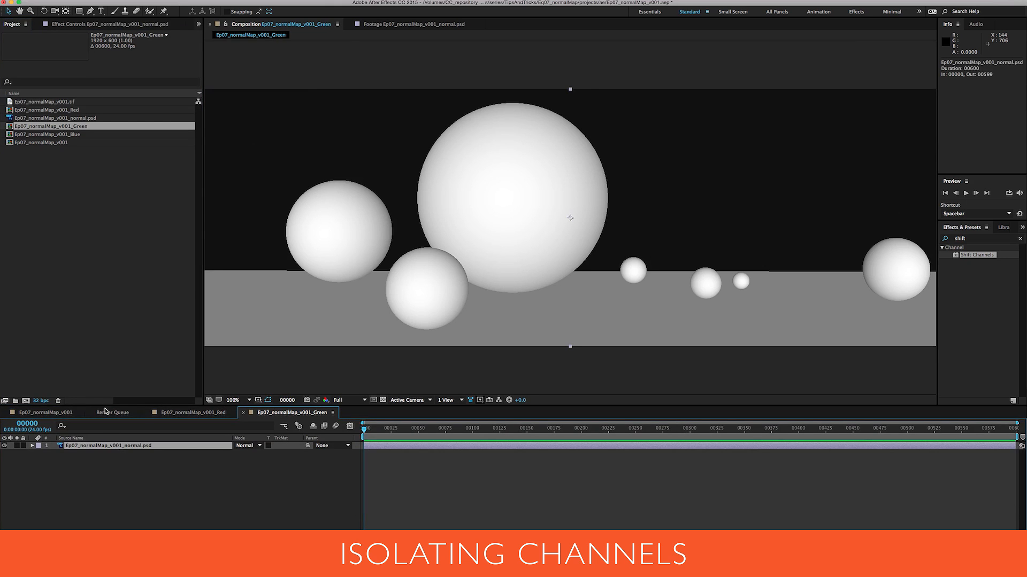
In the Green comp, take all Shift Channels outputs from Green.
left_click(134, 57)
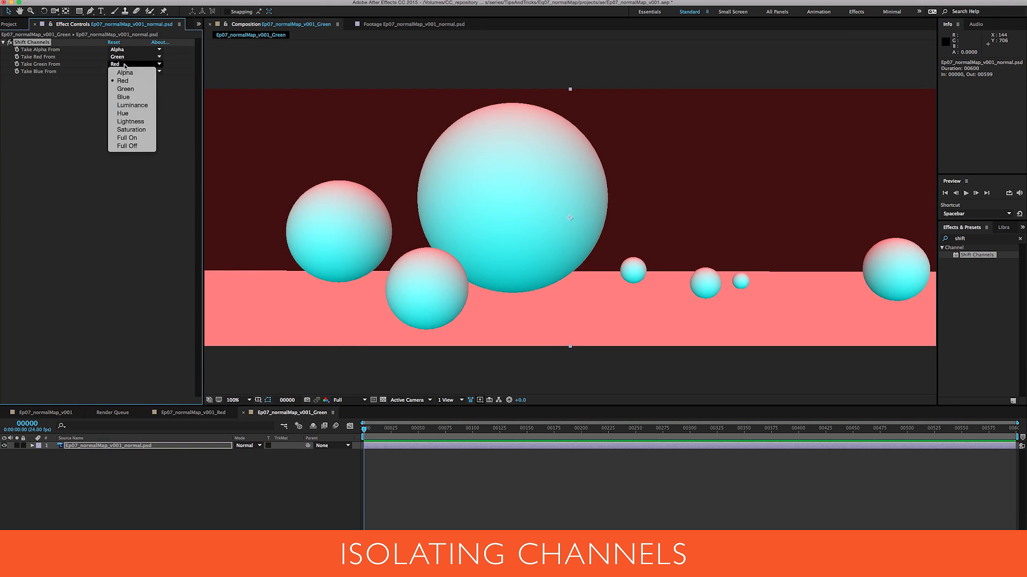
left_click(125, 88)
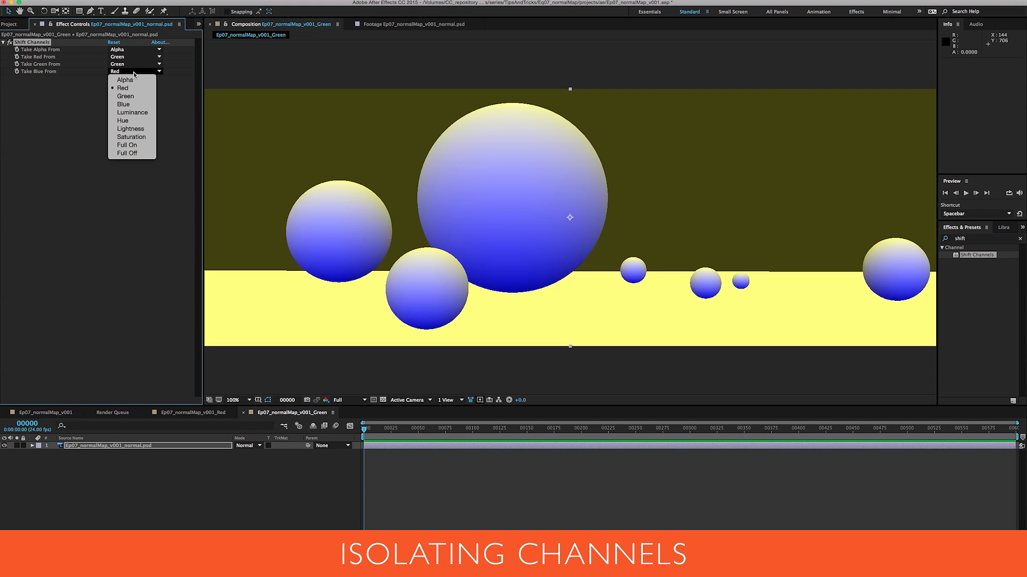
left_click(125, 96)
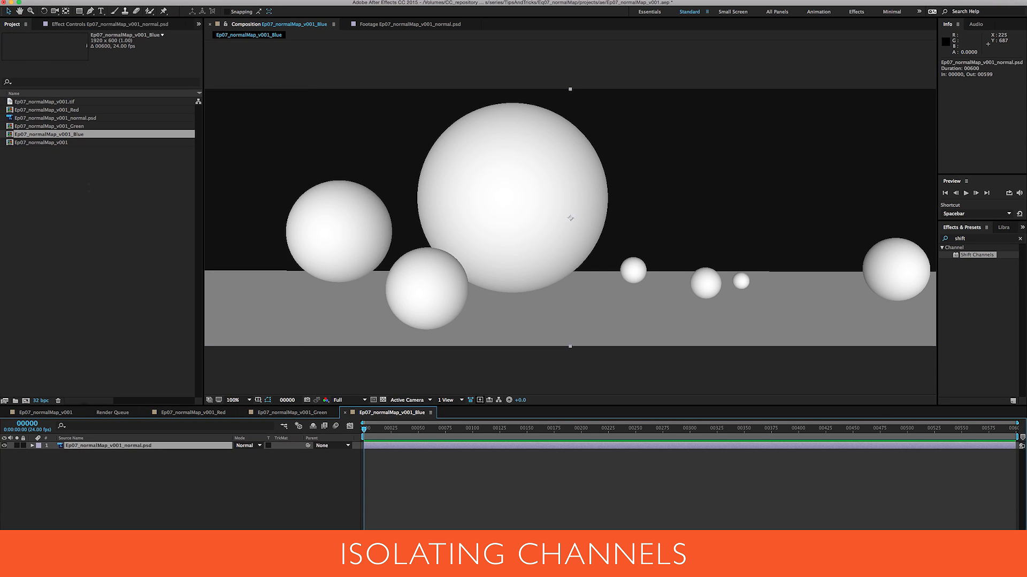
In the Blue comp, take the red, green and blue channels from Blue.
left_click(135, 57)
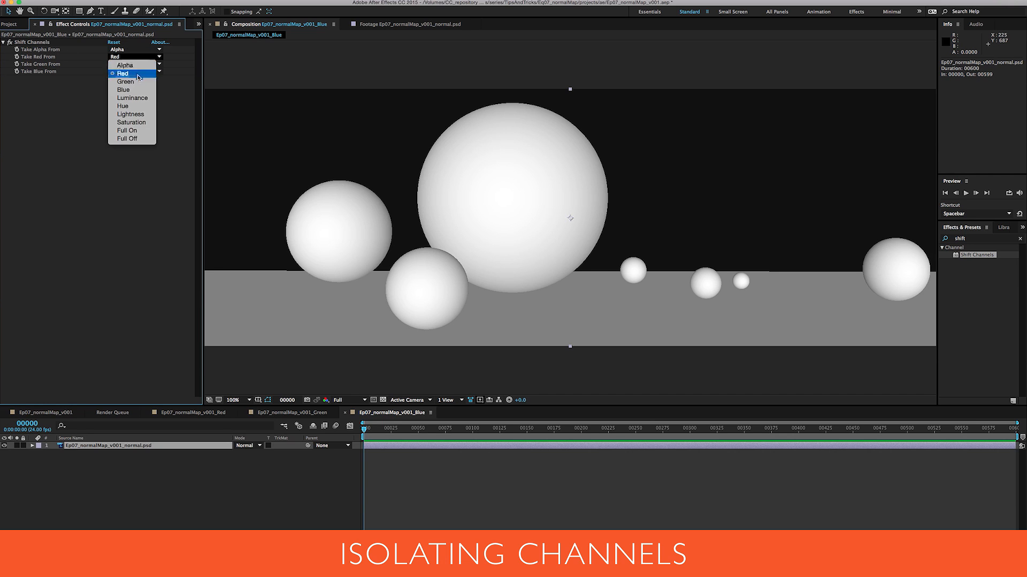
left_click(122, 89)
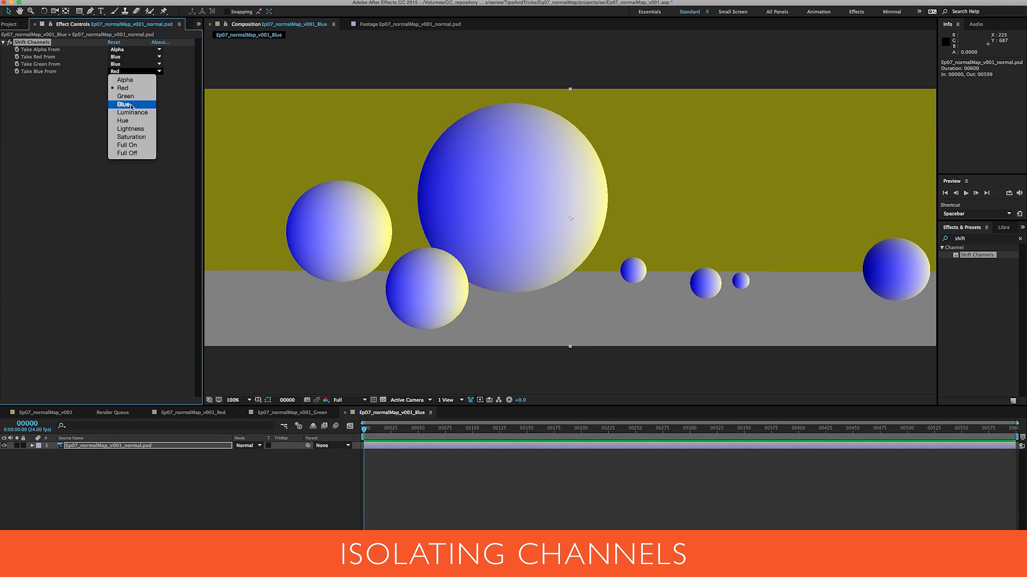
left_click(124, 104)
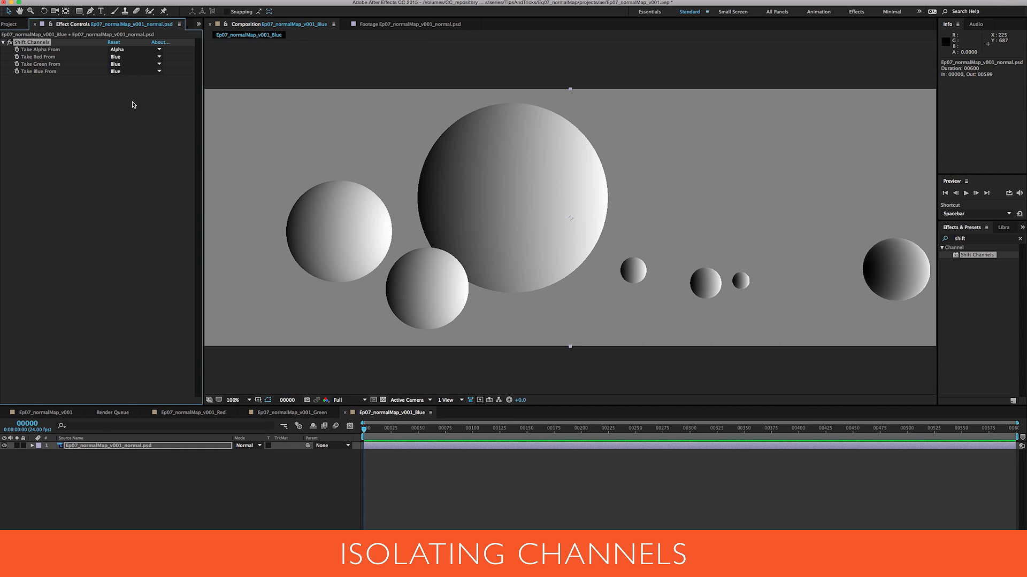
mouse_move(275, 366)
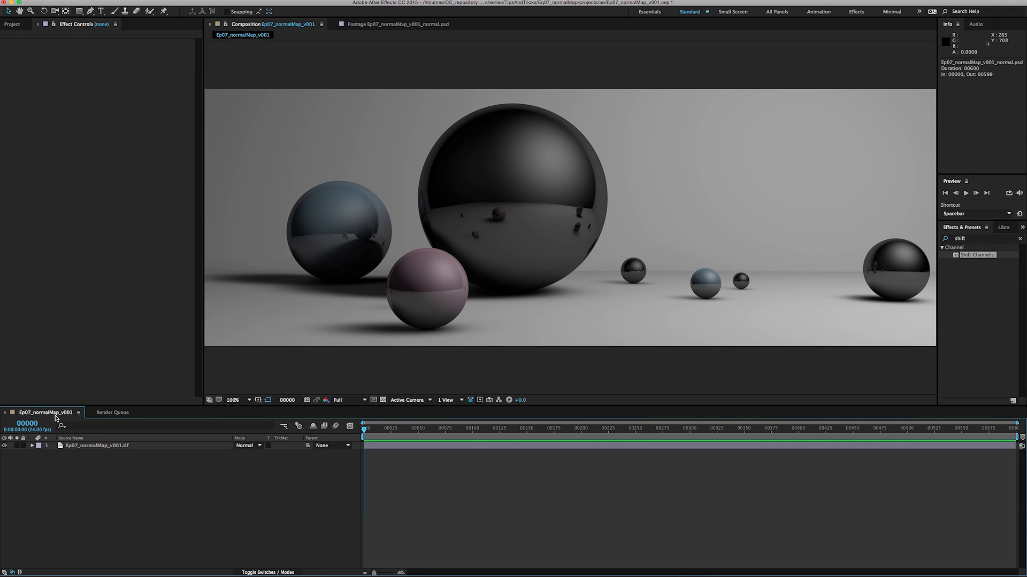
Layer the Red, Green and Blue comps over the render and multiply the Blue layer.
left_click(11, 24)
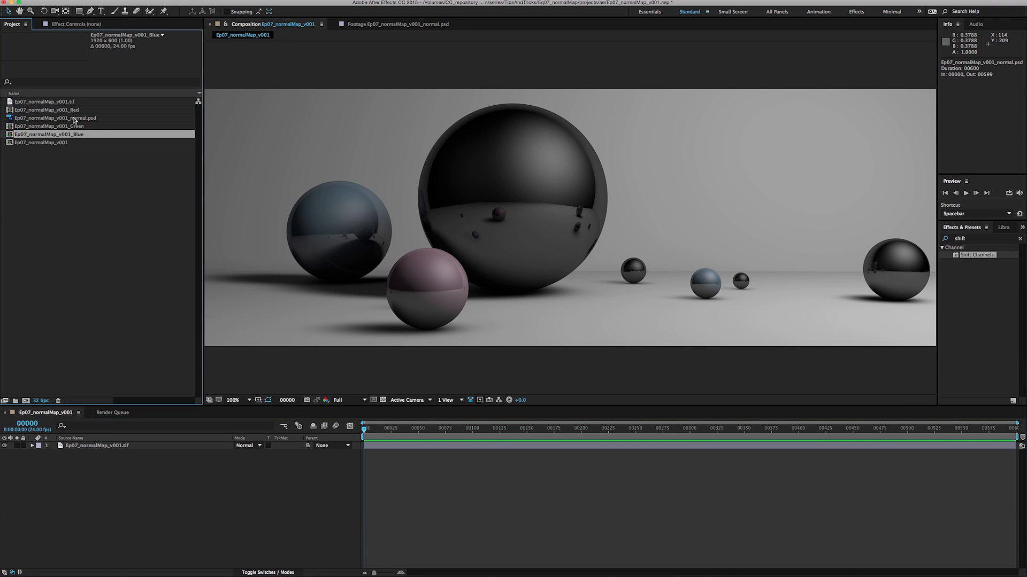
left_click(51, 127)
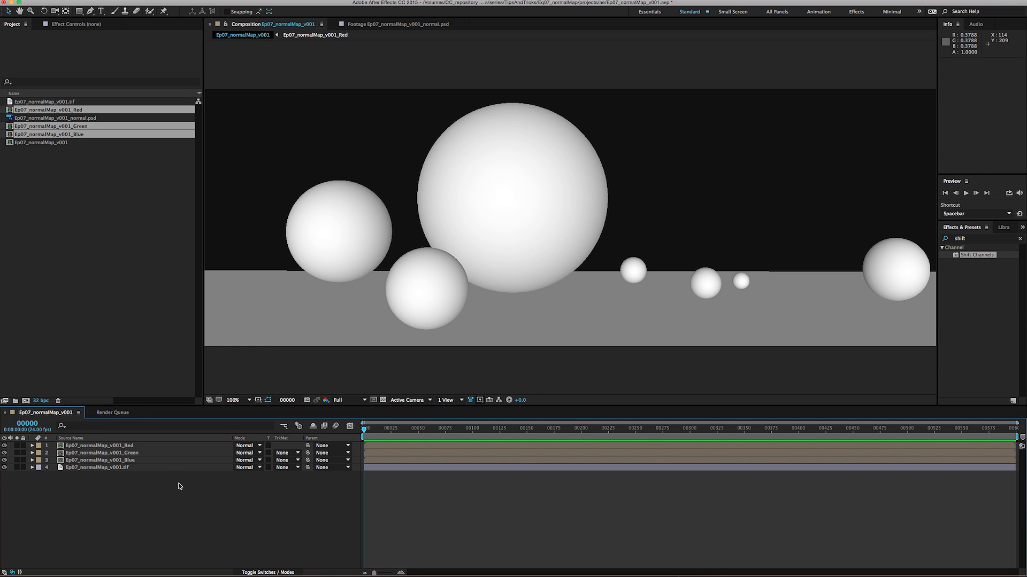
left_click(102, 459)
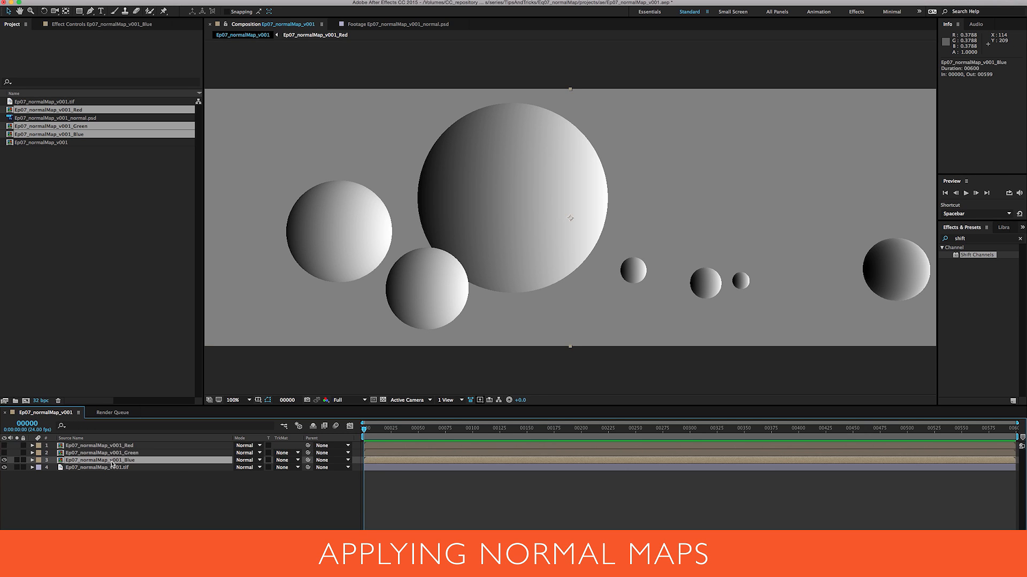
mouse_move(287, 467)
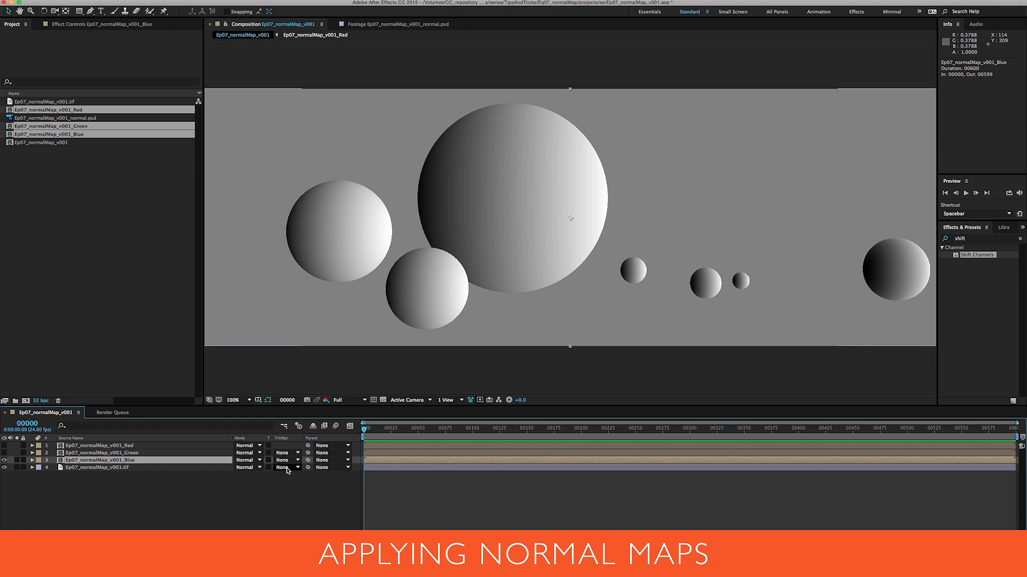
left_click(247, 468)
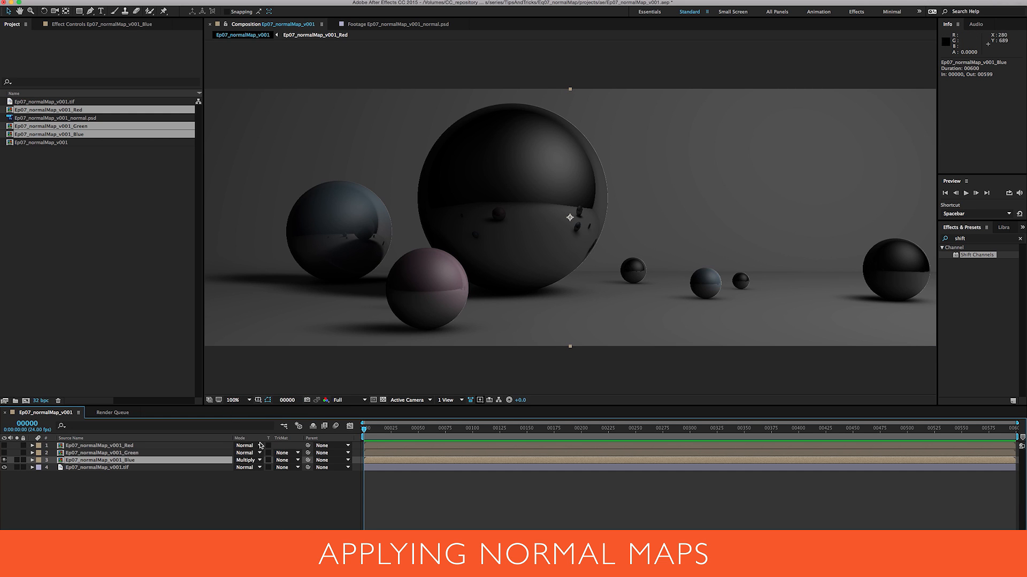
Lower Blue opacity to 9% and set the Green and Red layers to Multiply, Green at 81%.
left_click(30, 459)
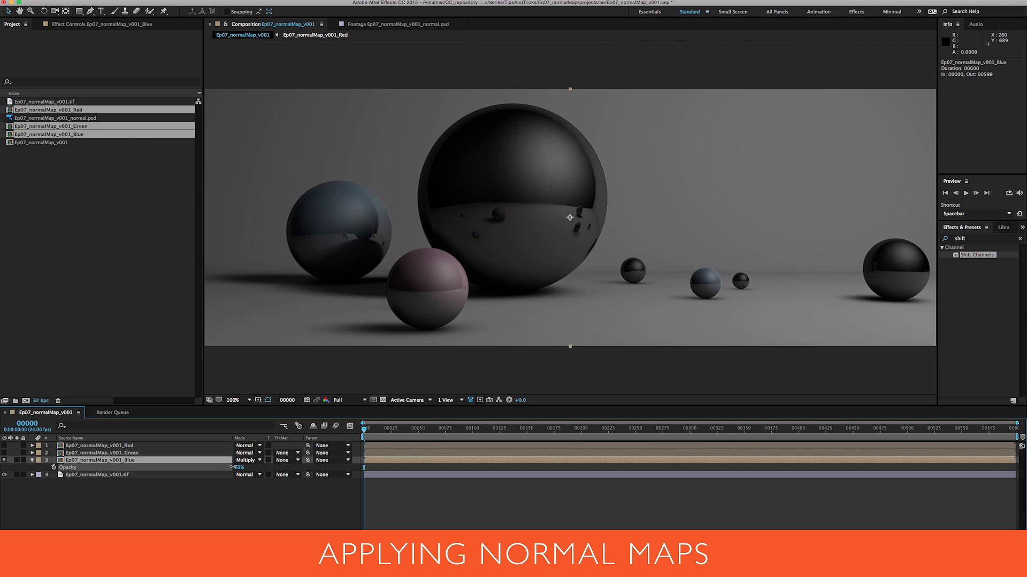
left_click(99, 452)
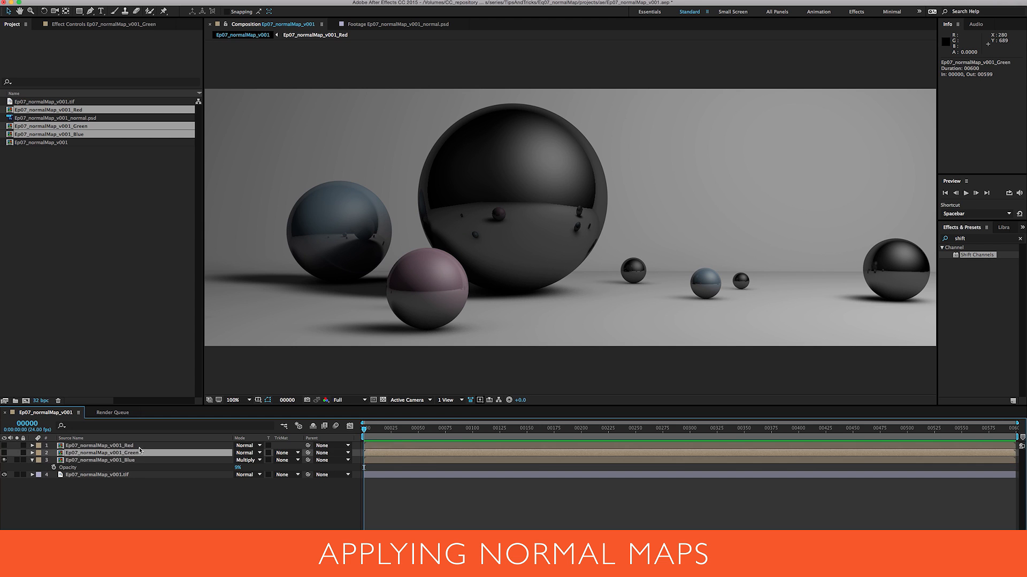
left_click(247, 460)
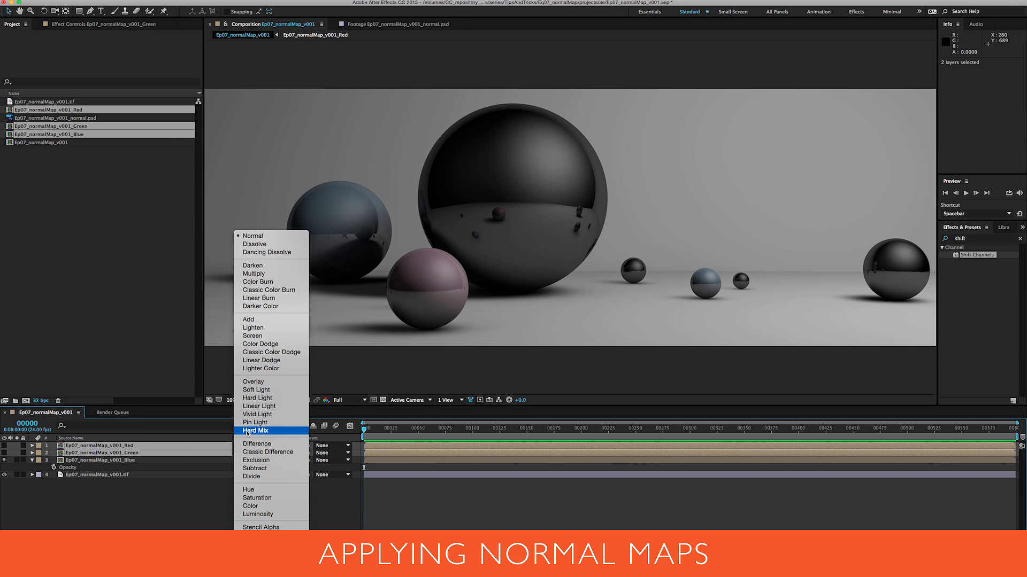
left_click(256, 273)
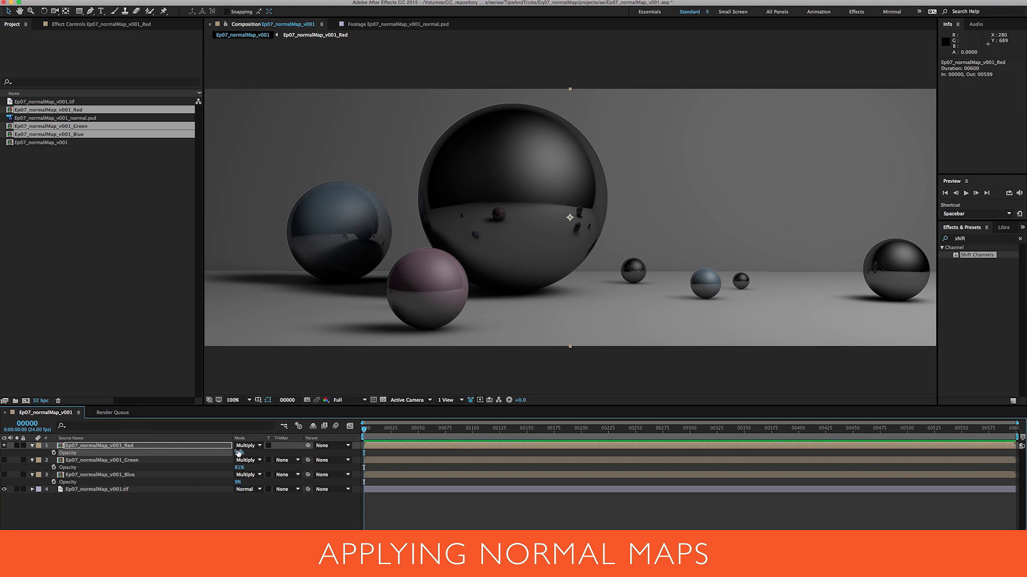
Try Add and Color Dodge on the Red layer, then leave it on Screen at 0% opacity.
left_click(247, 446)
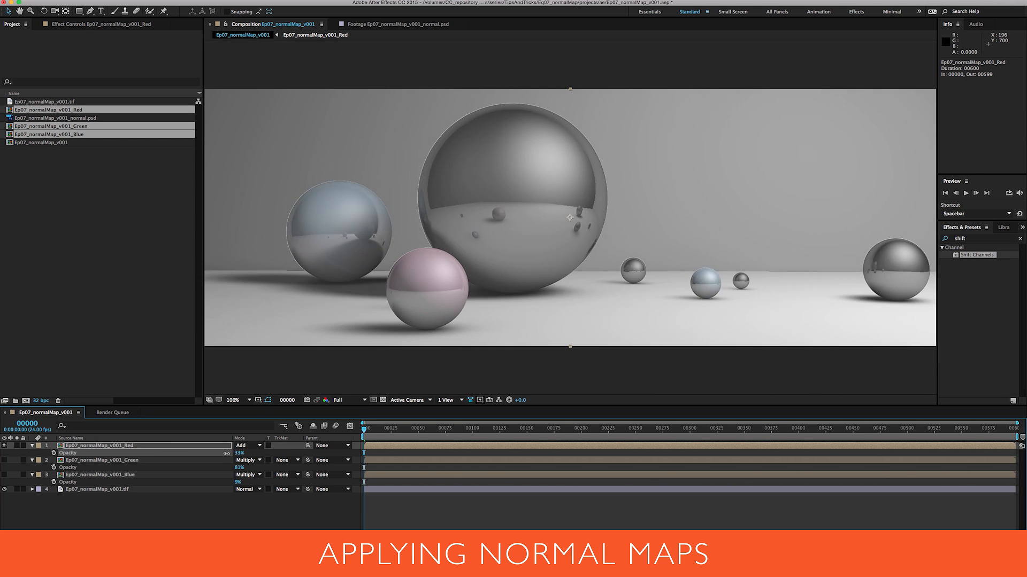
left_click(247, 446)
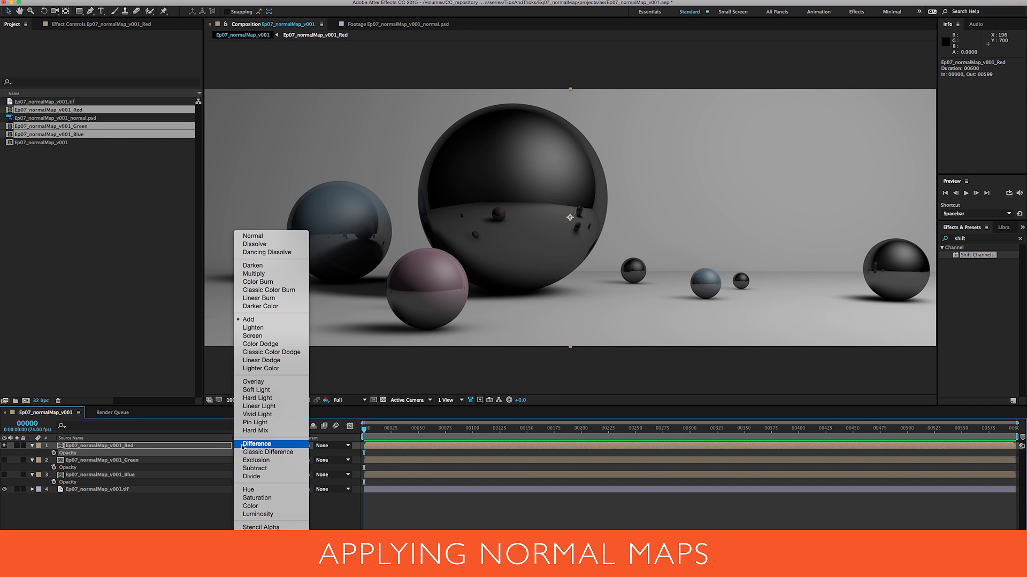
left_click(261, 343)
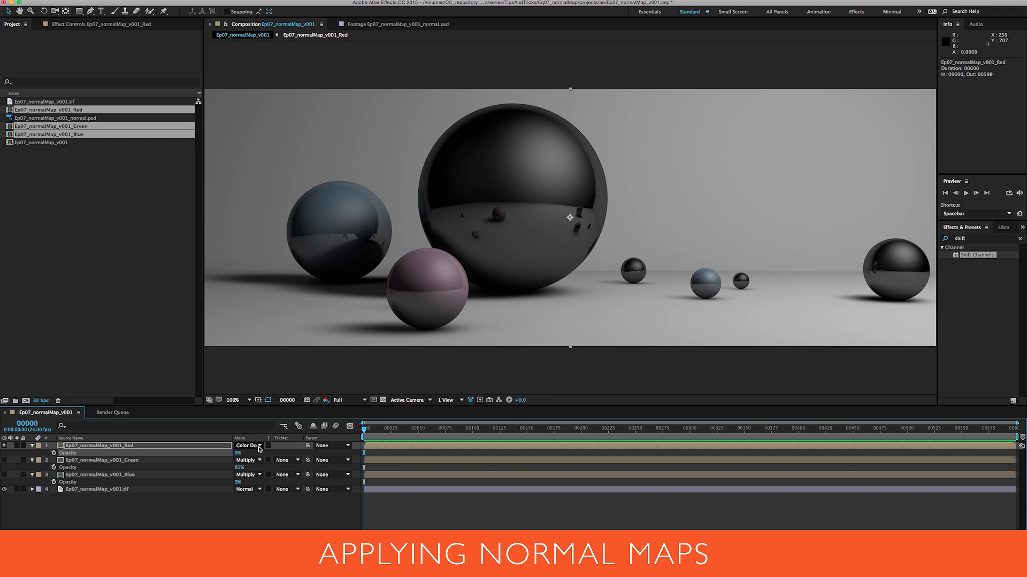
left_click(249, 446)
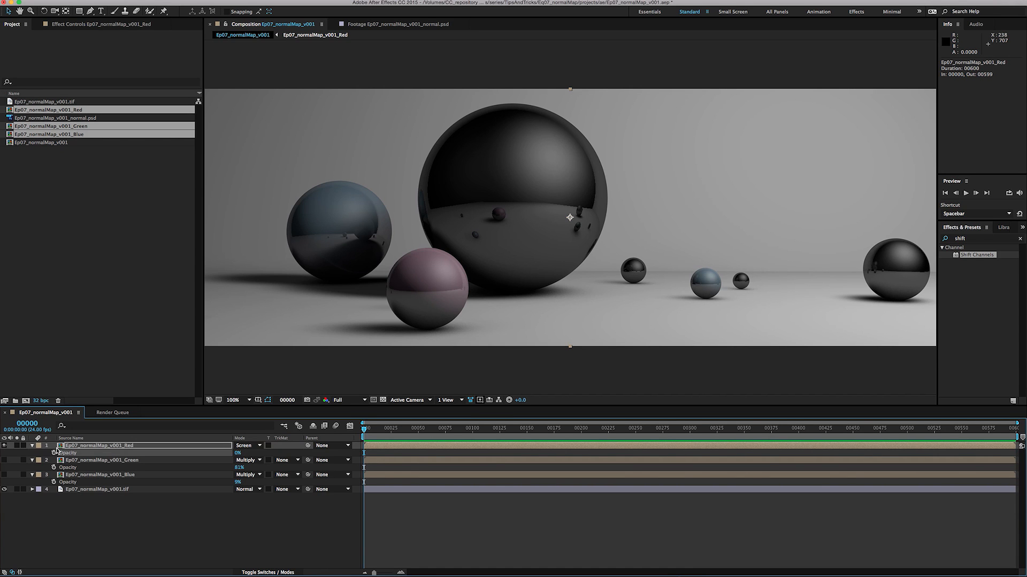
mouse_move(529, 190)
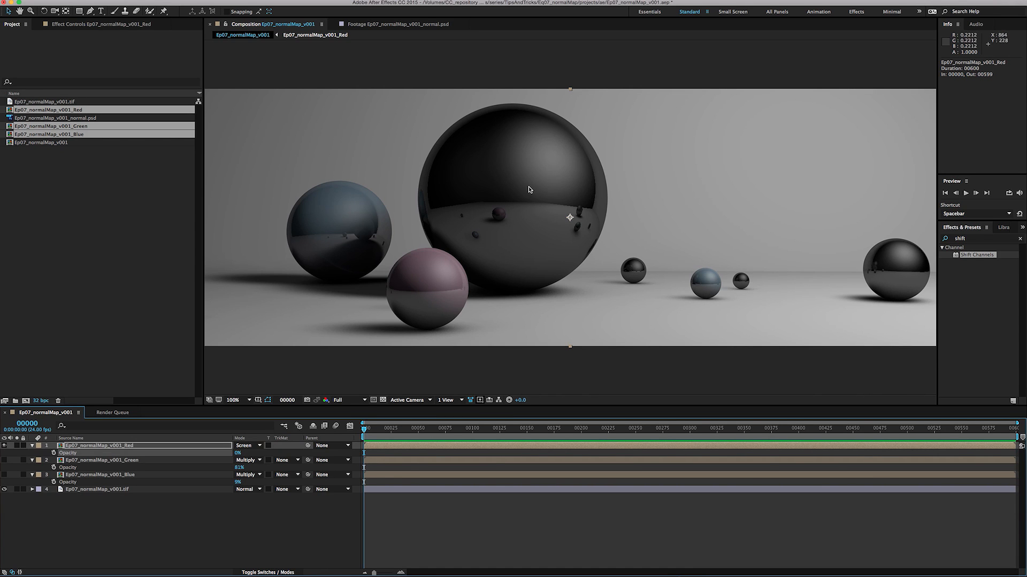
mouse_move(585, 298)
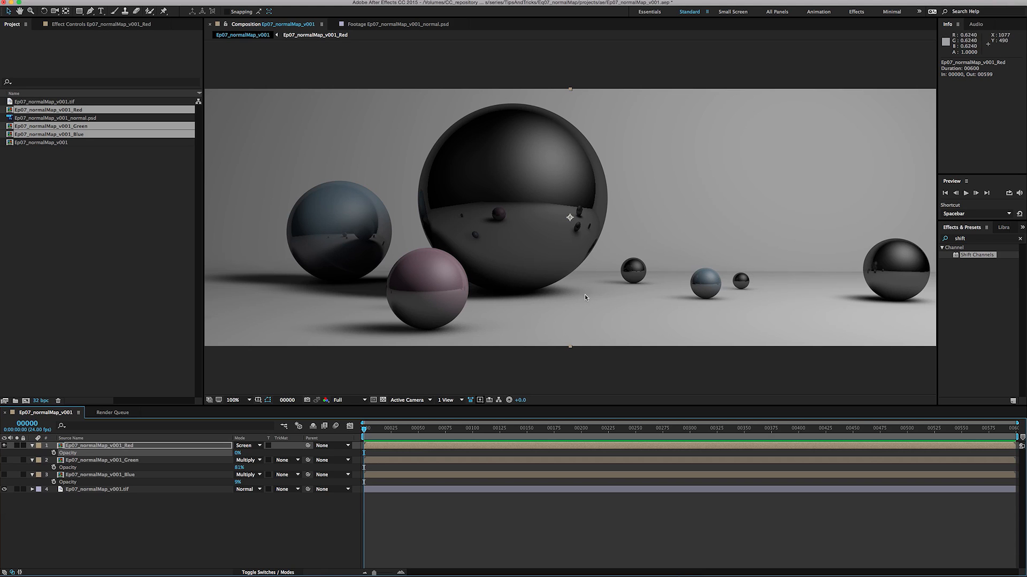
mouse_move(364, 189)
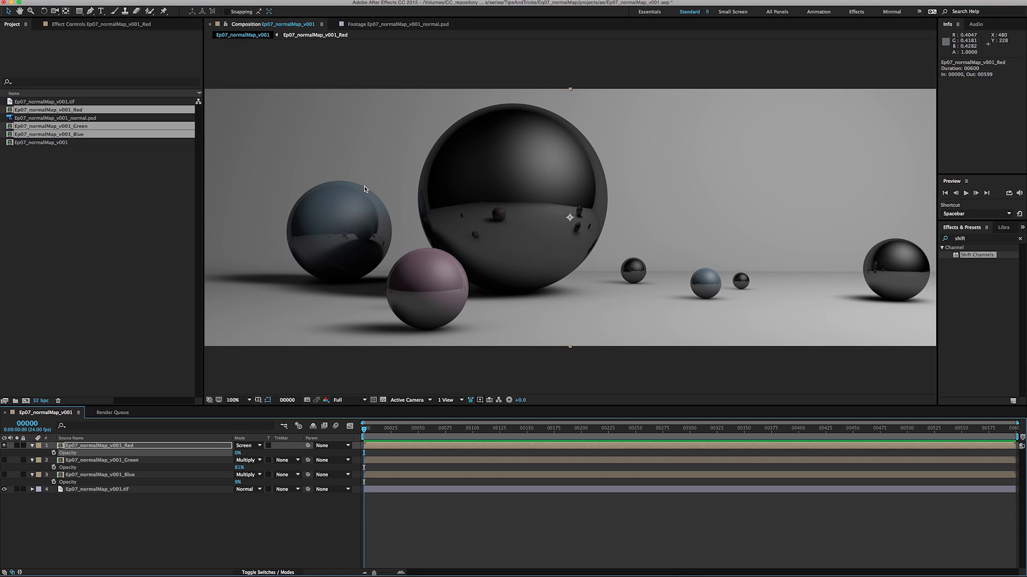
mouse_move(394, 235)
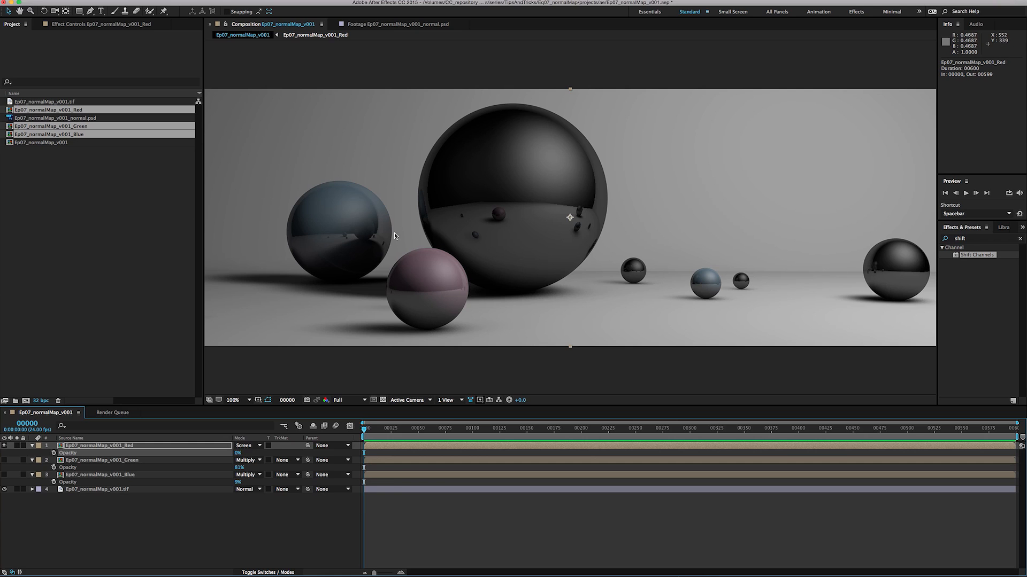
mouse_move(367, 213)
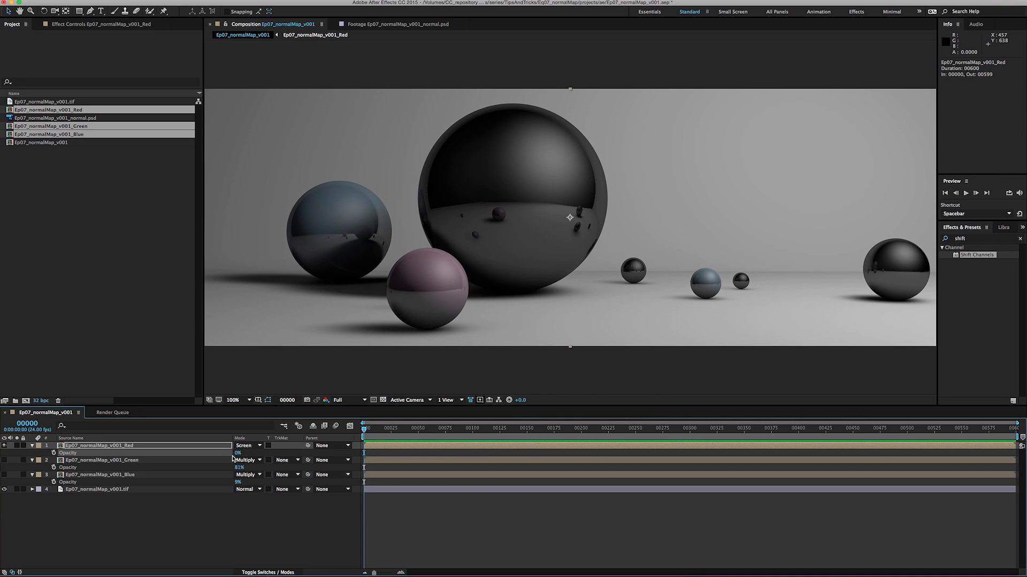
mouse_move(229, 455)
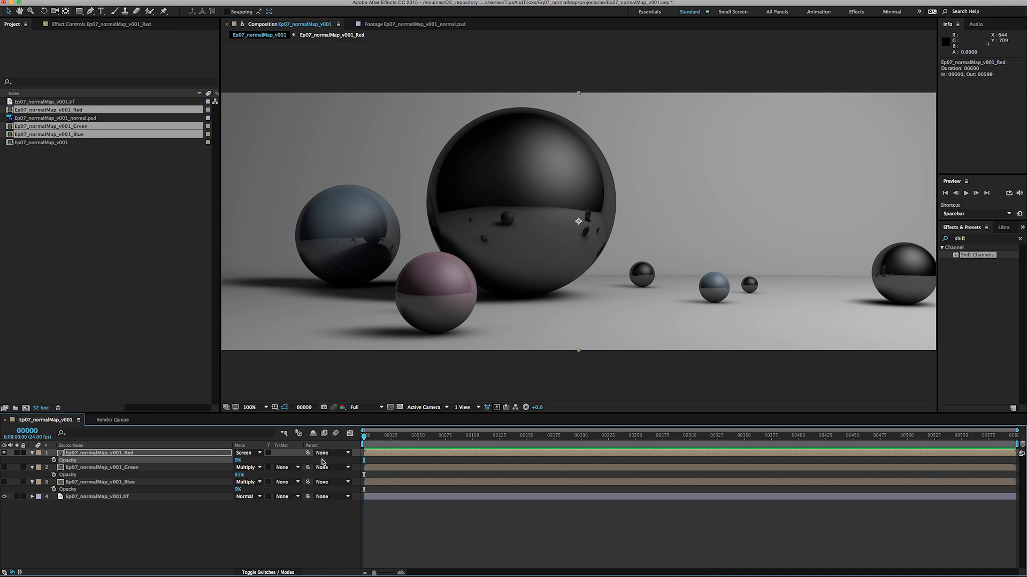
mouse_move(385, 440)
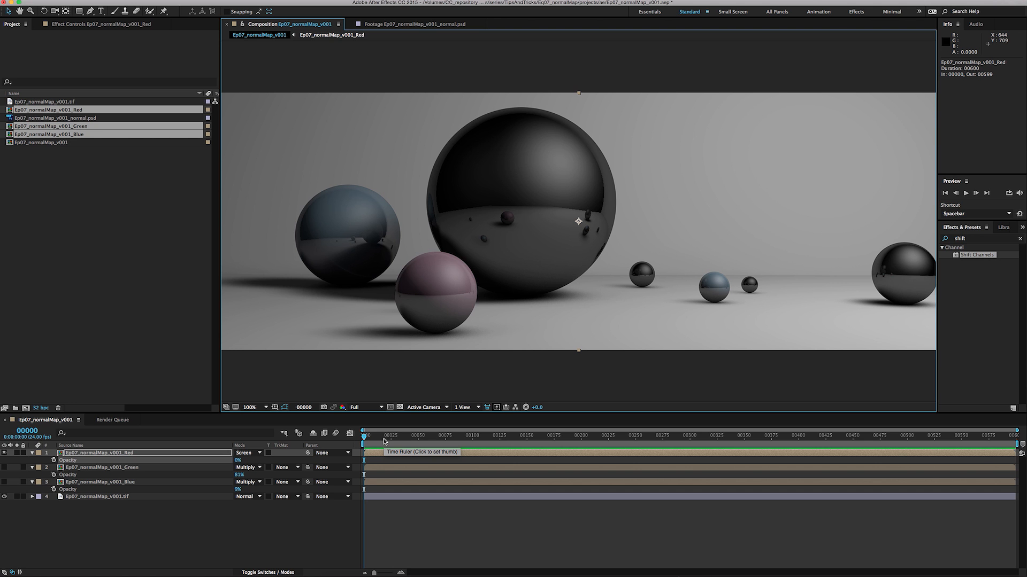